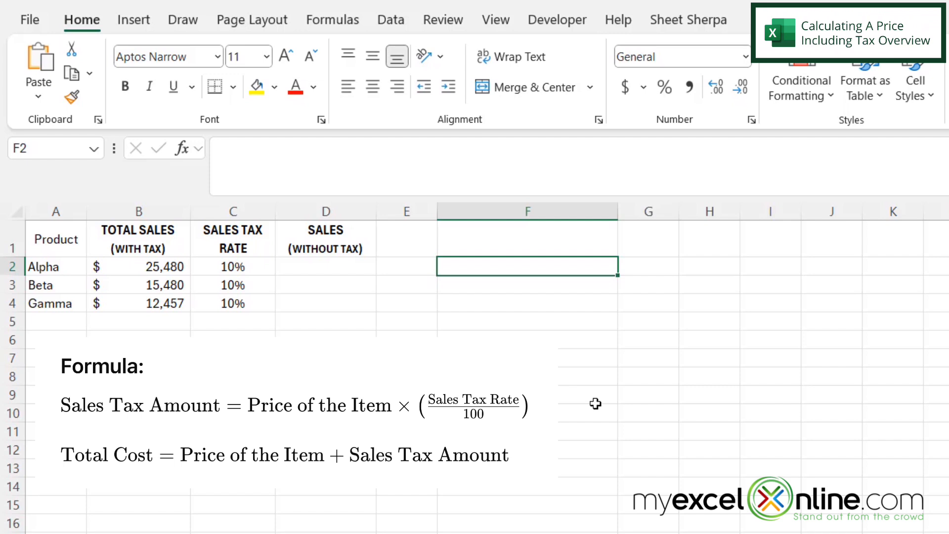
Enter test values 10 in G2 and 0.1 in H2, then build =G2*(1+H2) in I2 giving 11.
click(648, 265)
text(10)
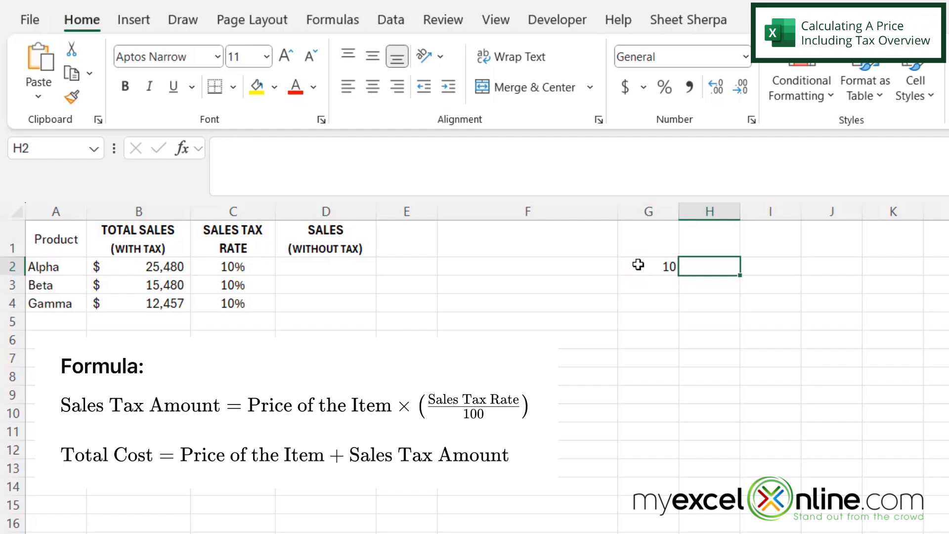
text(.1)
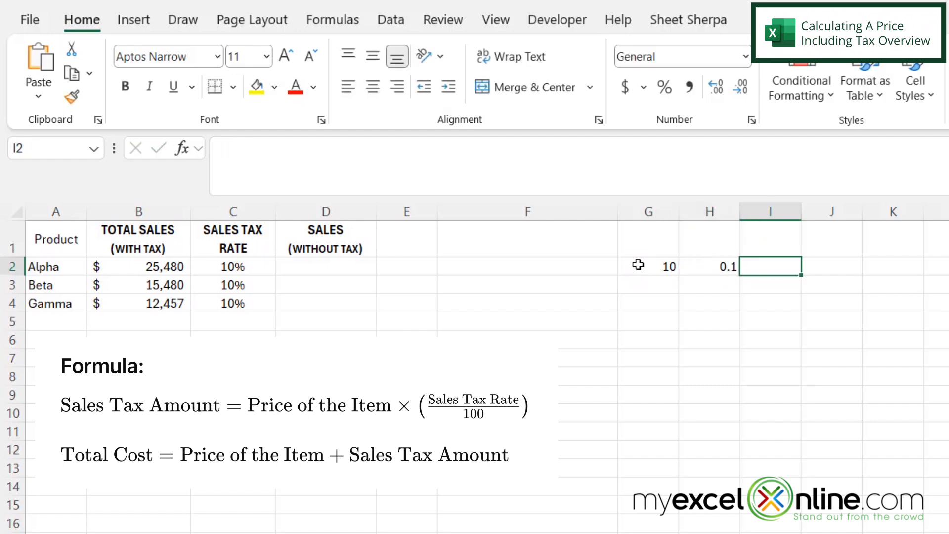
text(=)
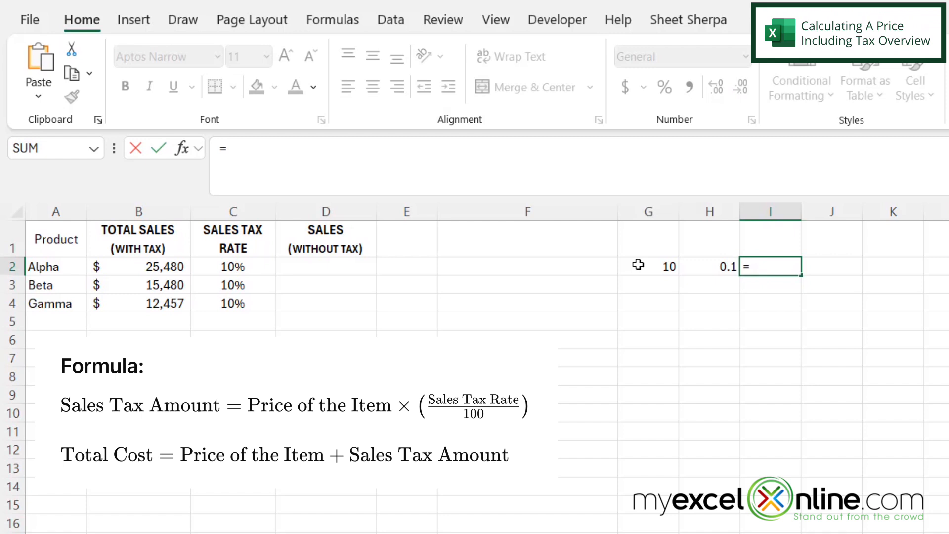
click(647, 266)
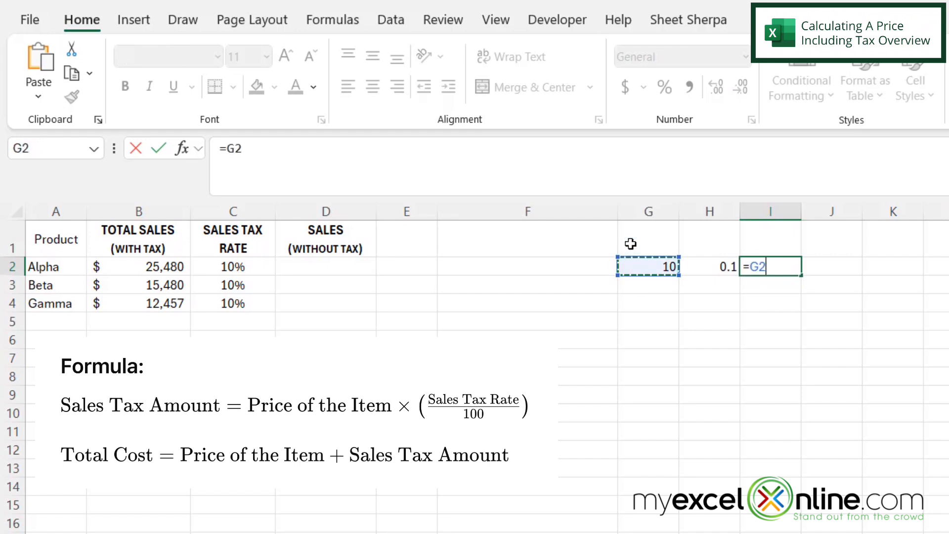
text(*)
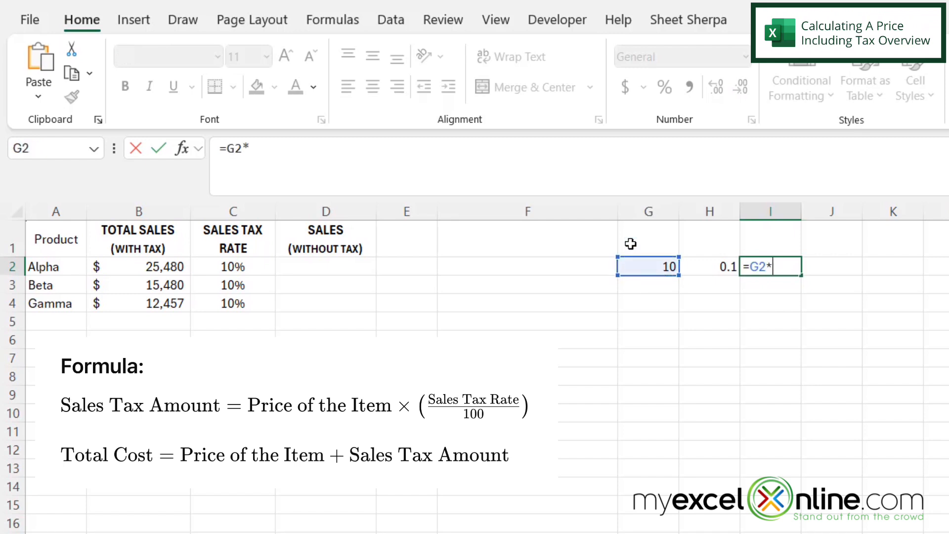
text((1+)
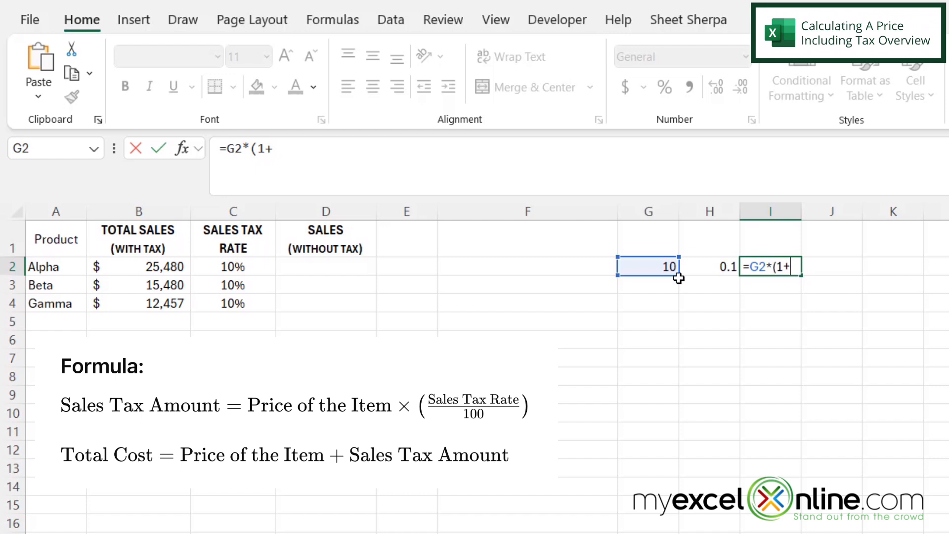
click(710, 266)
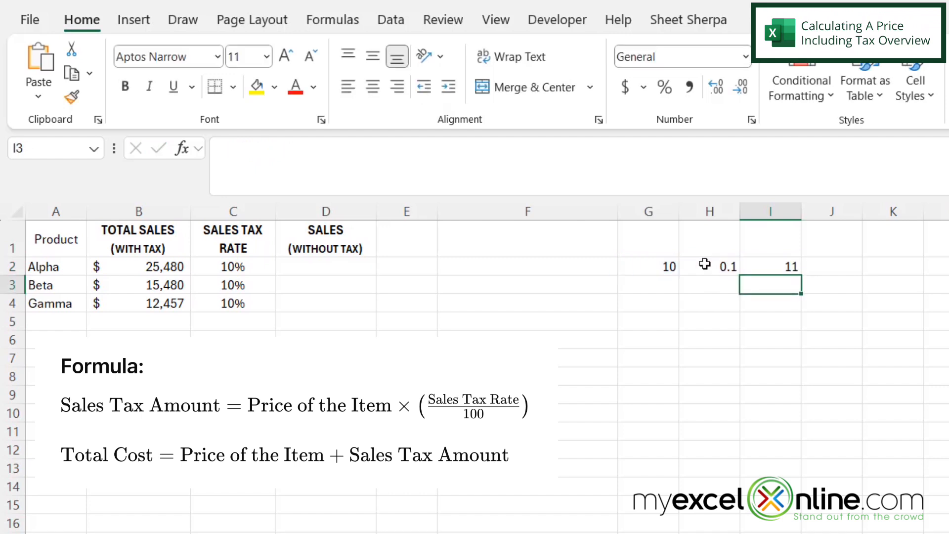
mouse_move(773, 268)
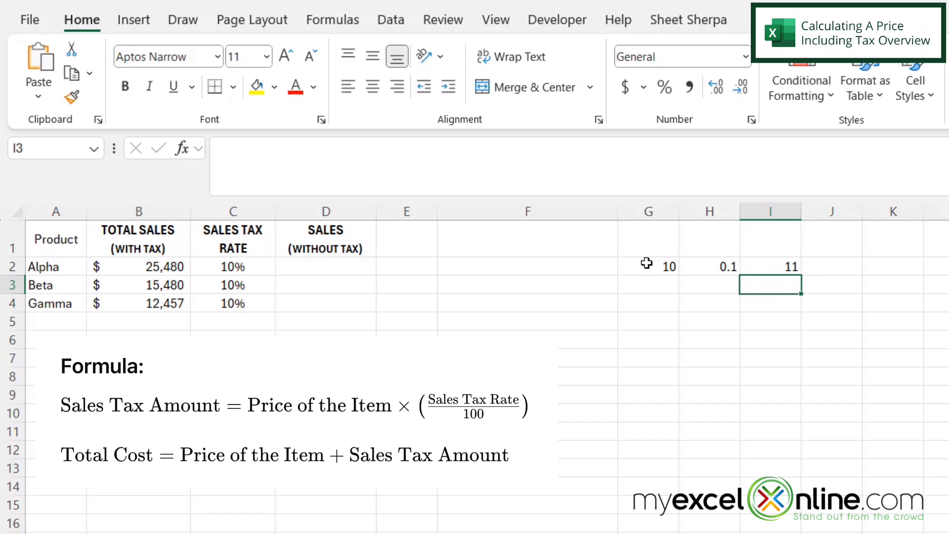
mouse_move(606, 266)
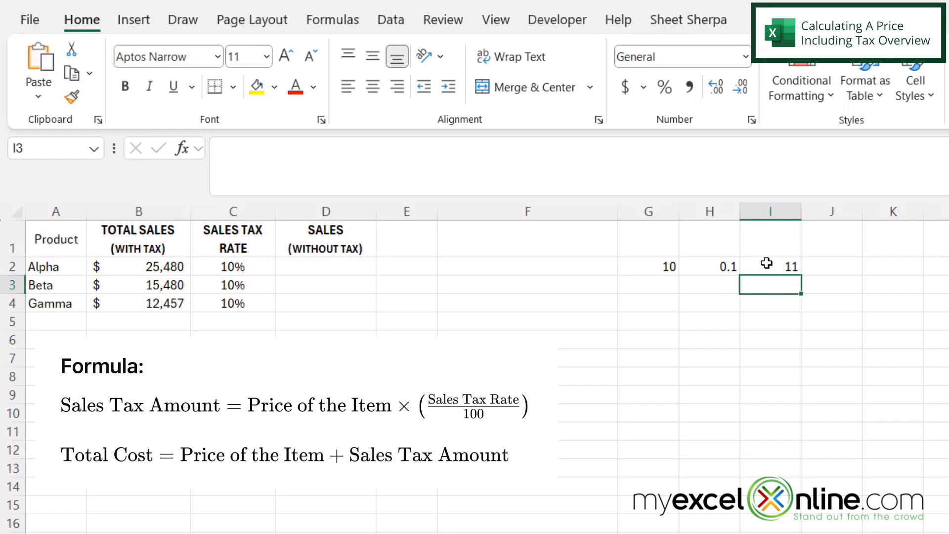
click(771, 266)
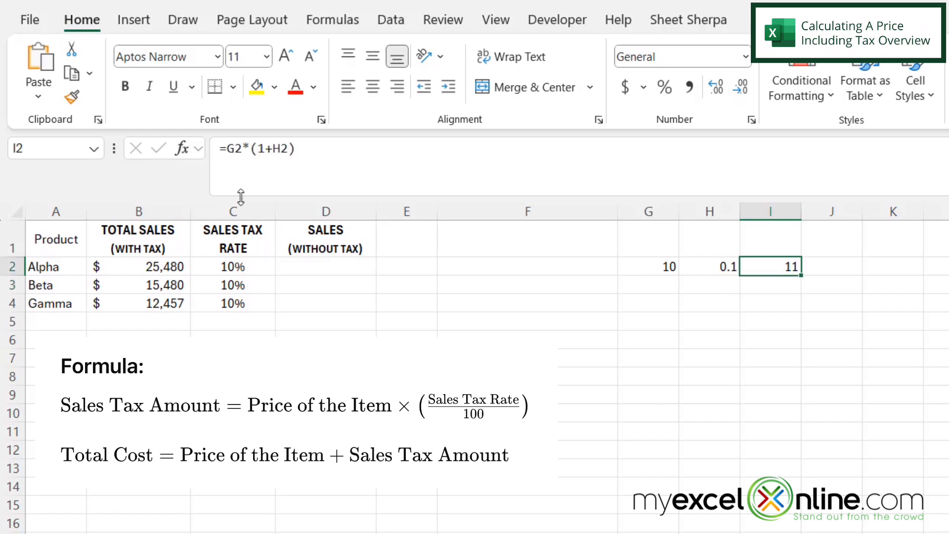
mouse_move(724, 301)
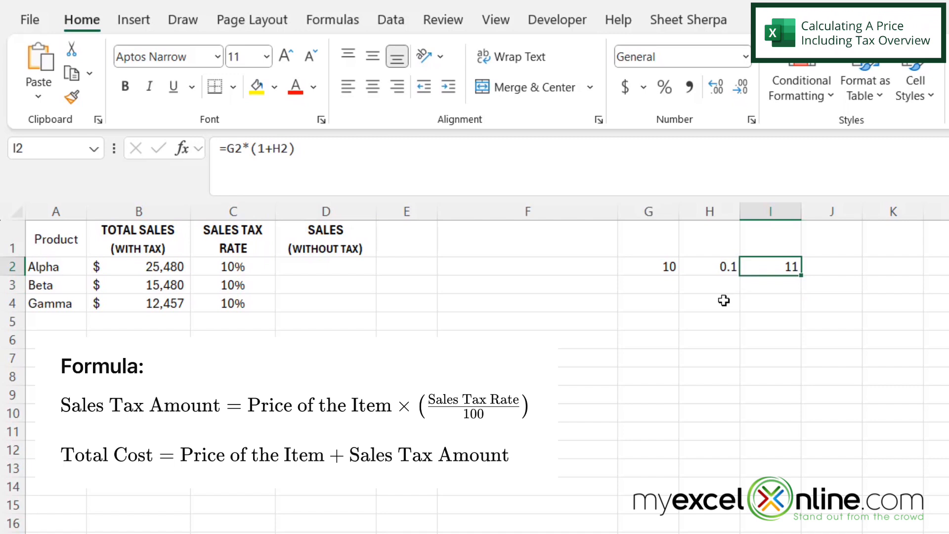
mouse_move(640, 271)
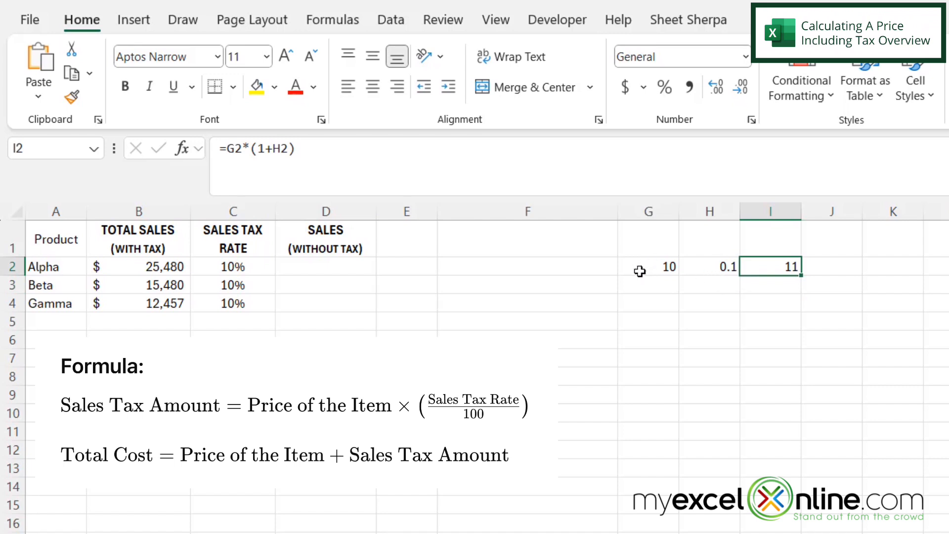
mouse_move(790, 301)
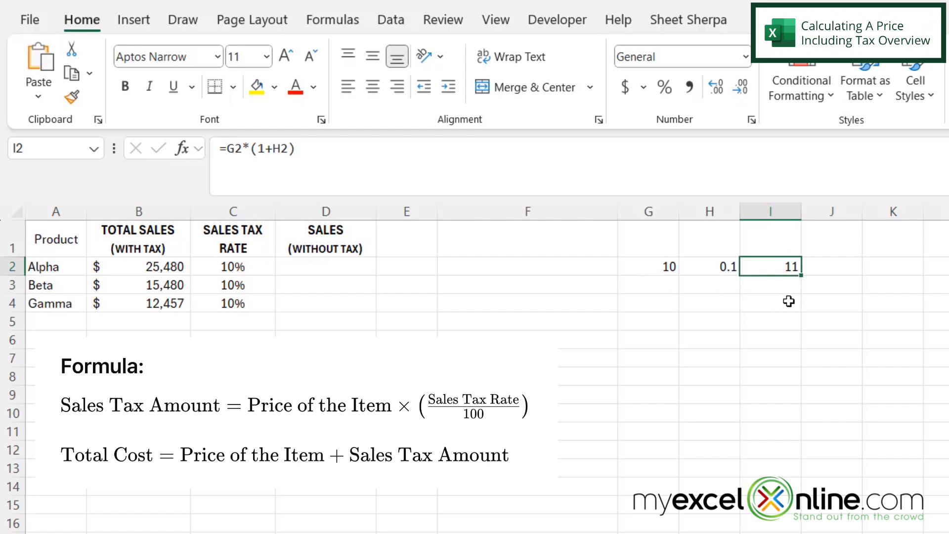
mouse_move(703, 336)
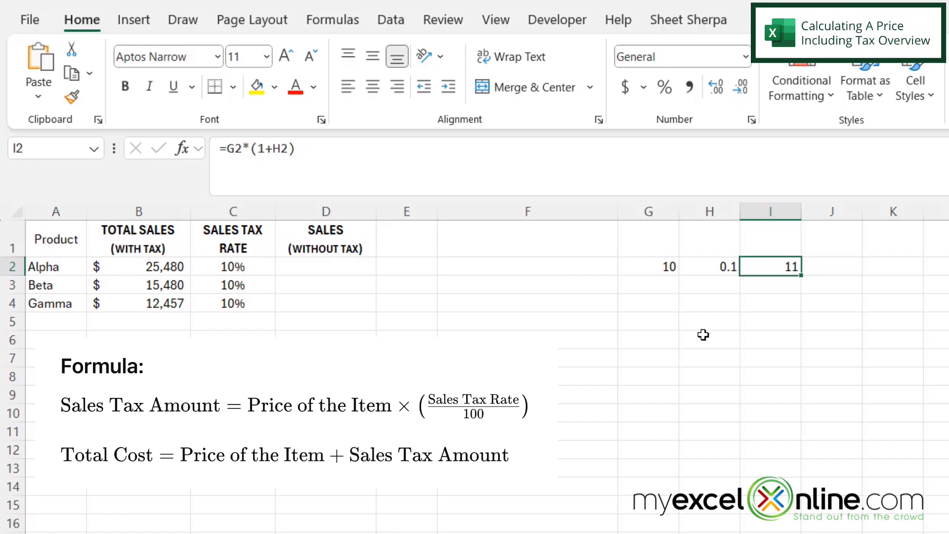
mouse_move(771, 279)
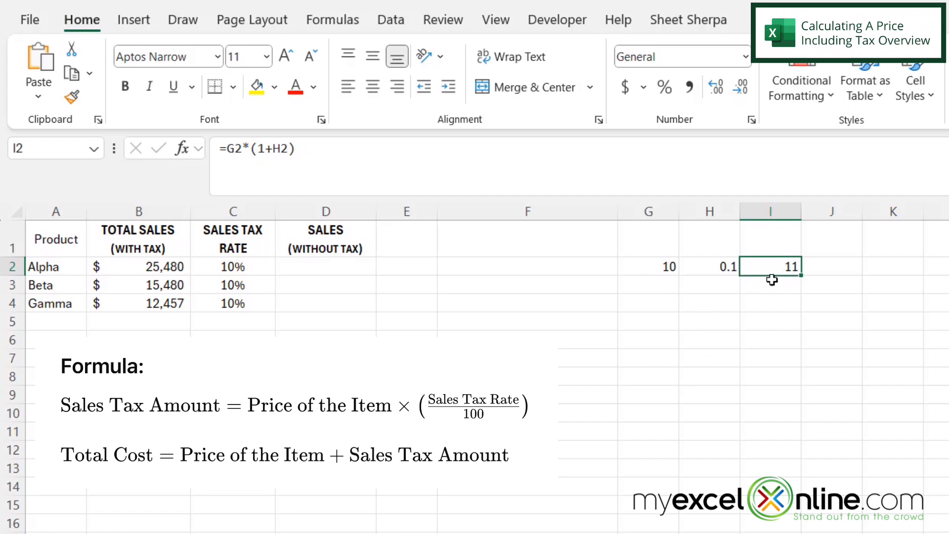
mouse_move(754, 280)
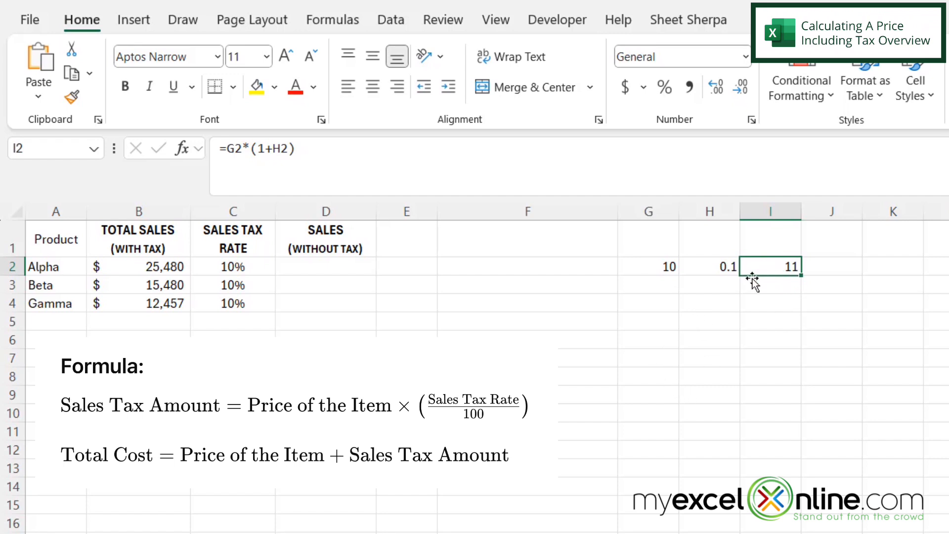
mouse_move(144, 271)
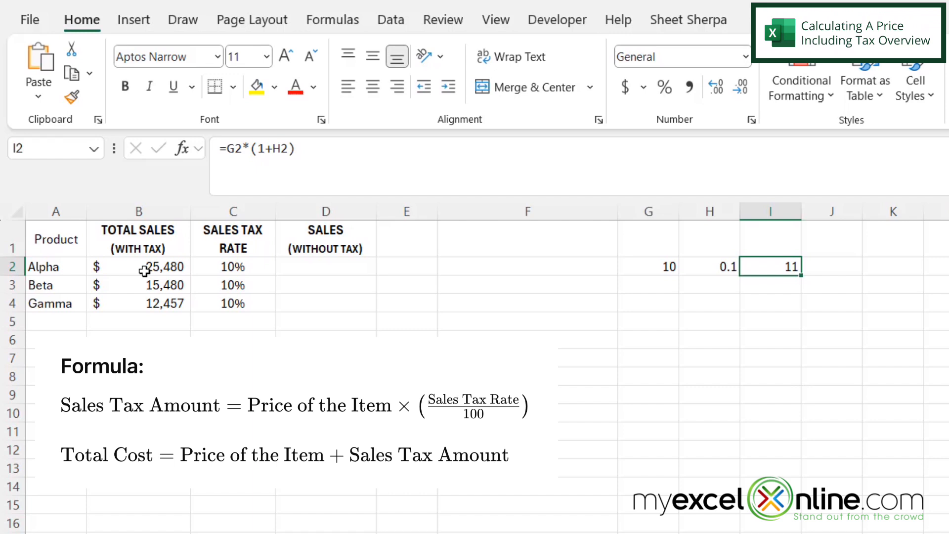
mouse_move(728, 265)
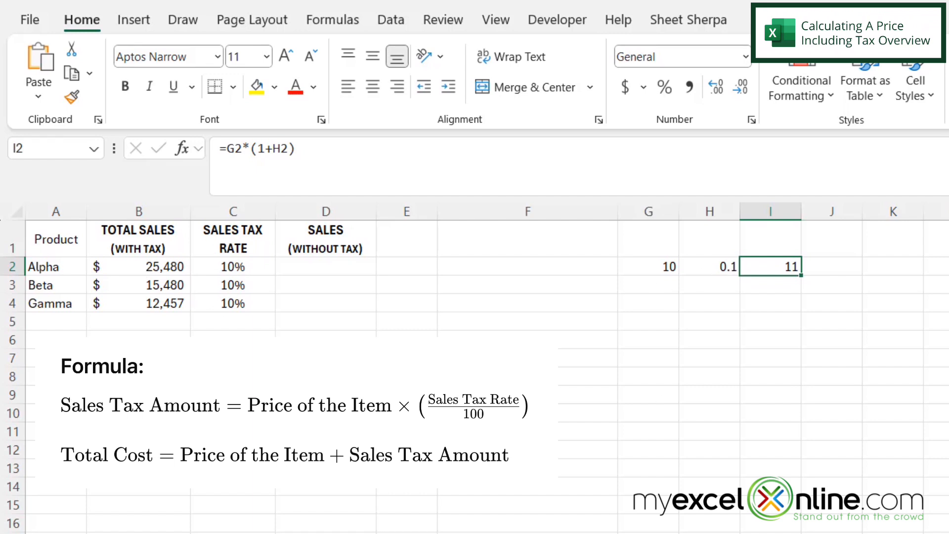
click(648, 267)
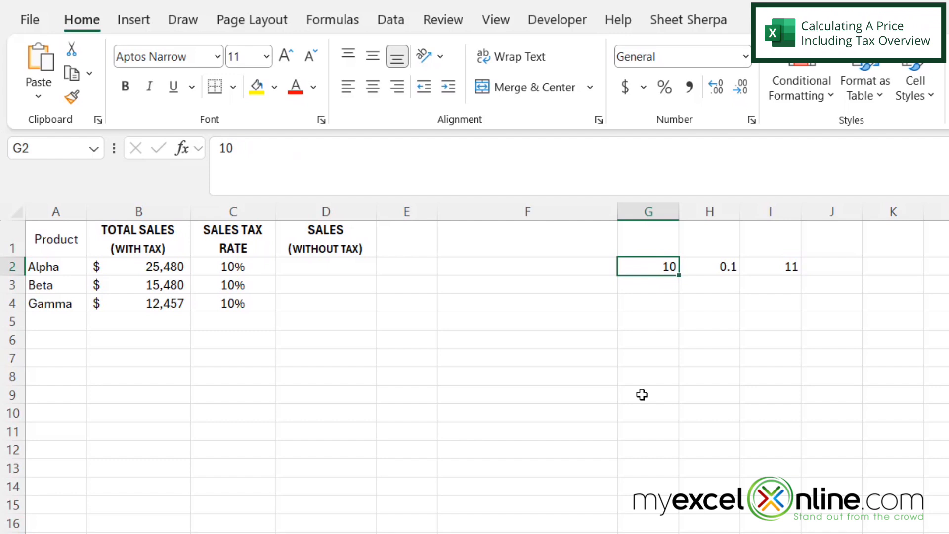
mouse_move(643, 293)
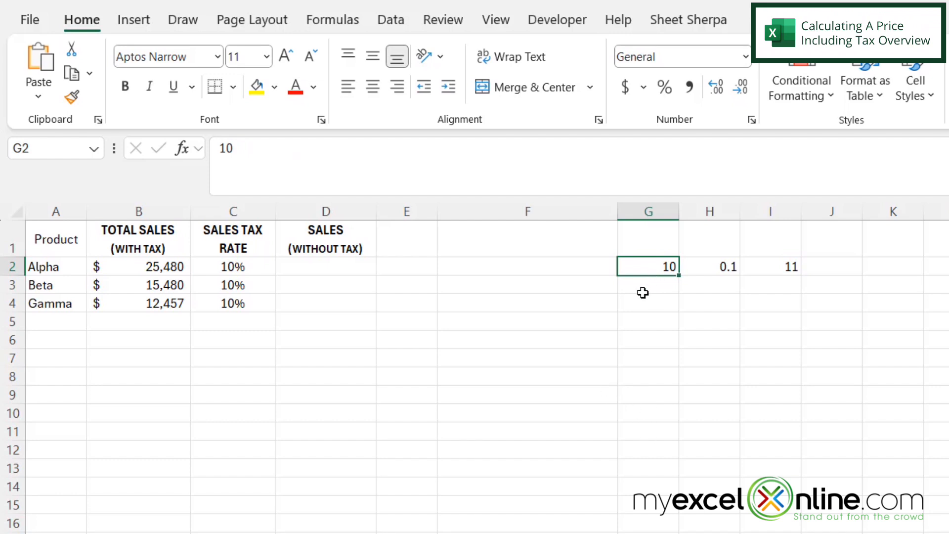
mouse_move(694, 275)
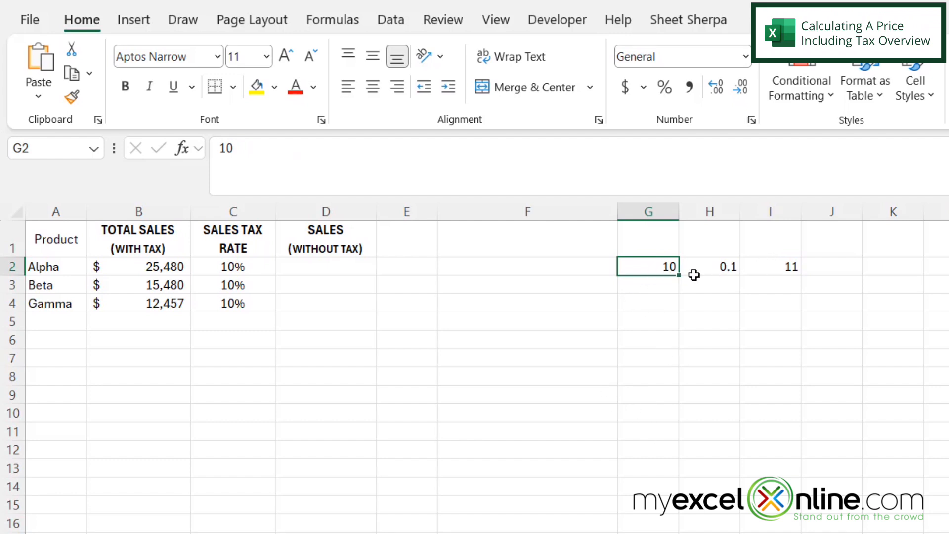
click(771, 266)
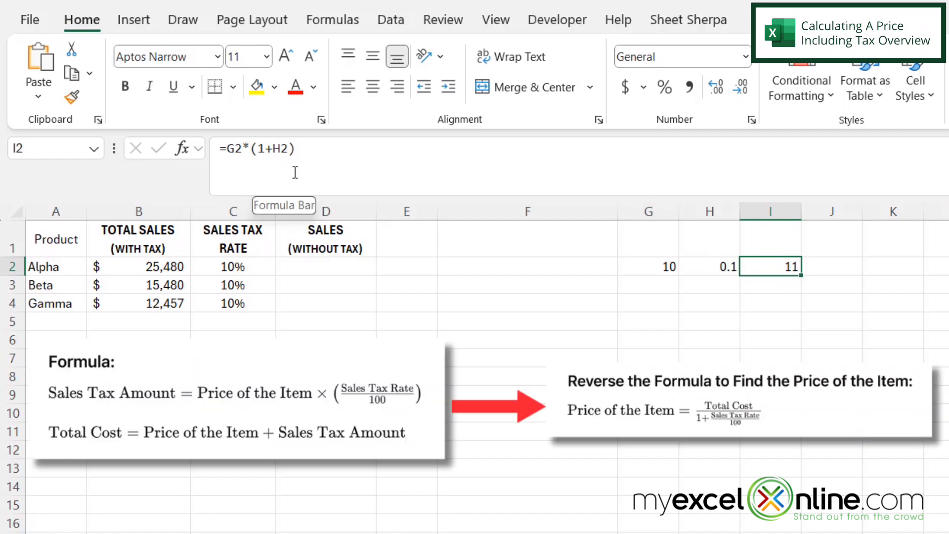
mouse_move(392, 220)
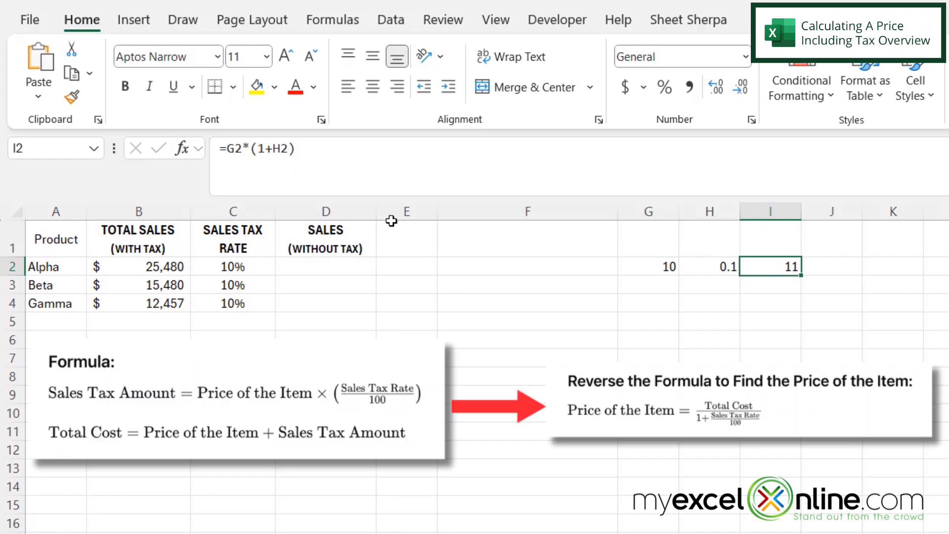
mouse_move(646, 265)
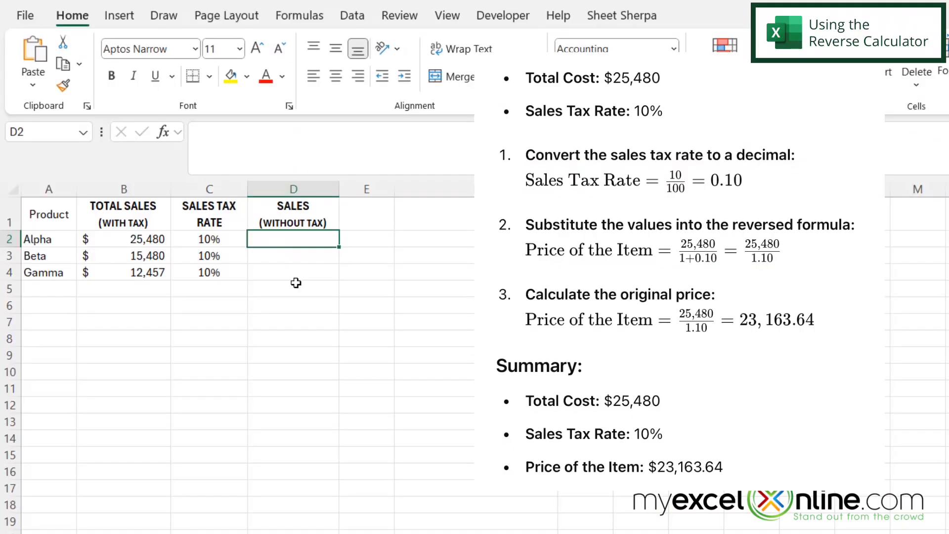
Enter =B2/(1+C2) in D2 so Alpha's pre-tax sales show $23,163.64.
text(=)
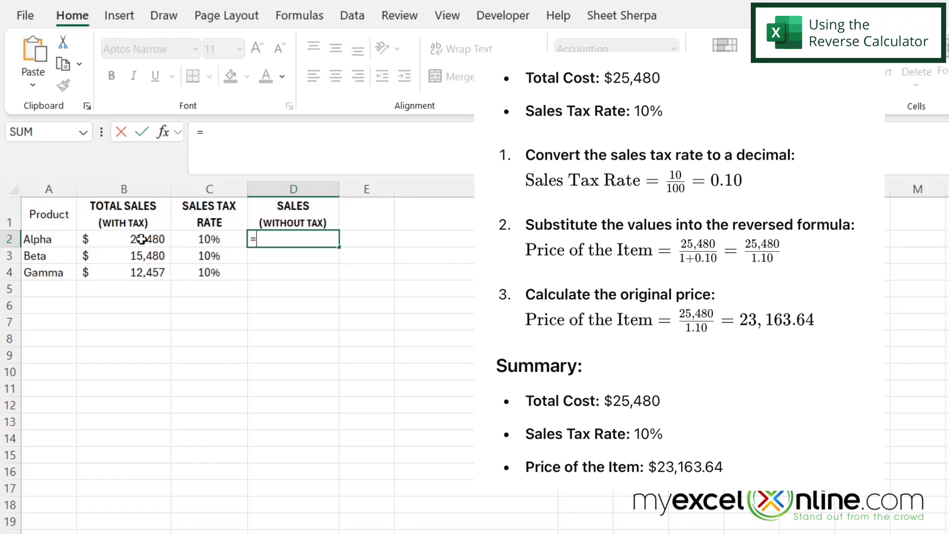
click(125, 239)
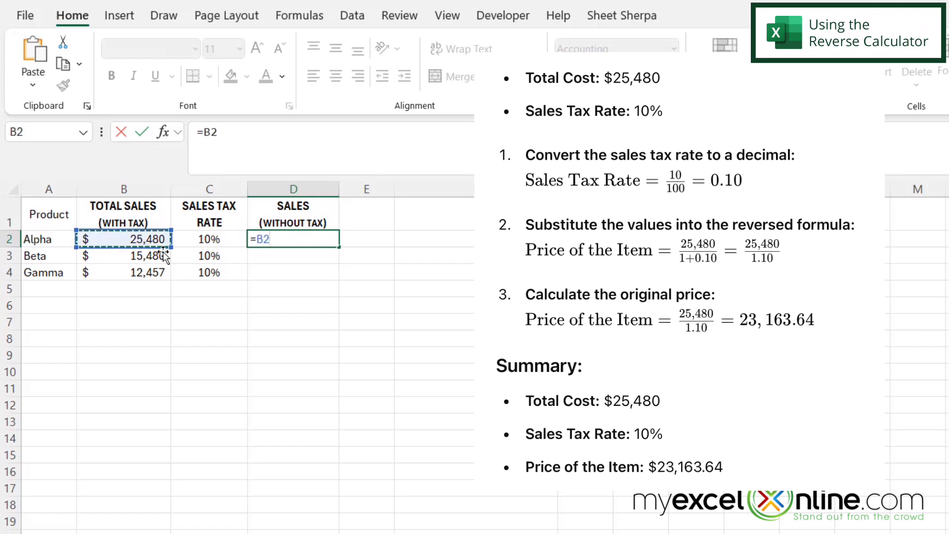
text(/)
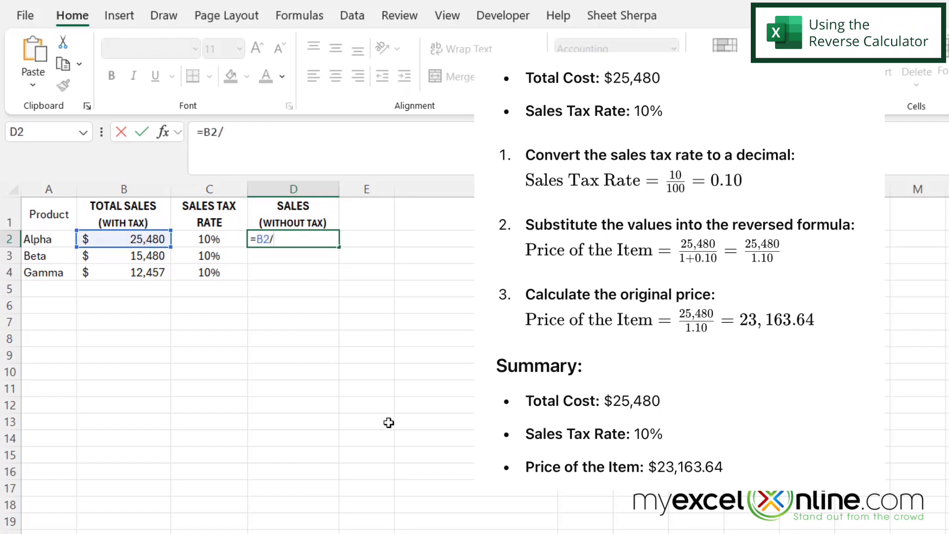
text(()
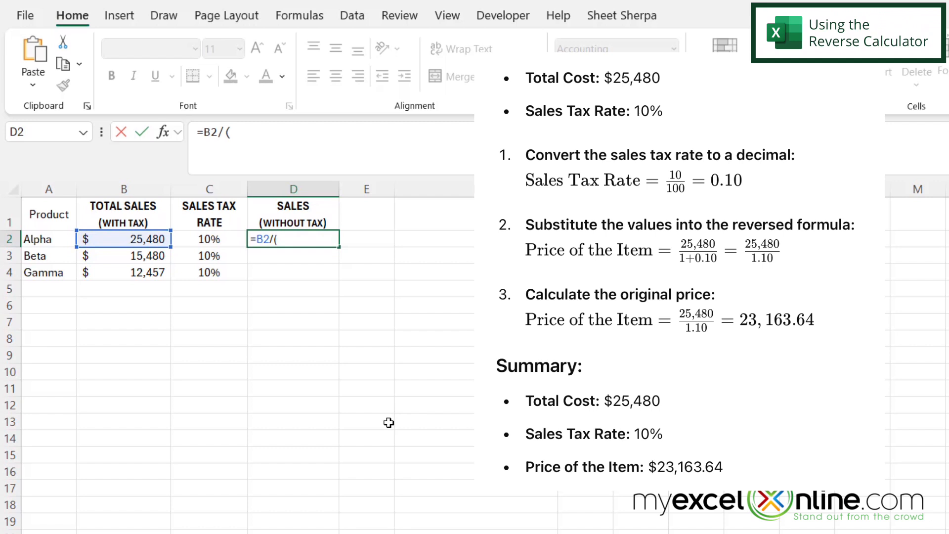
text(1+)
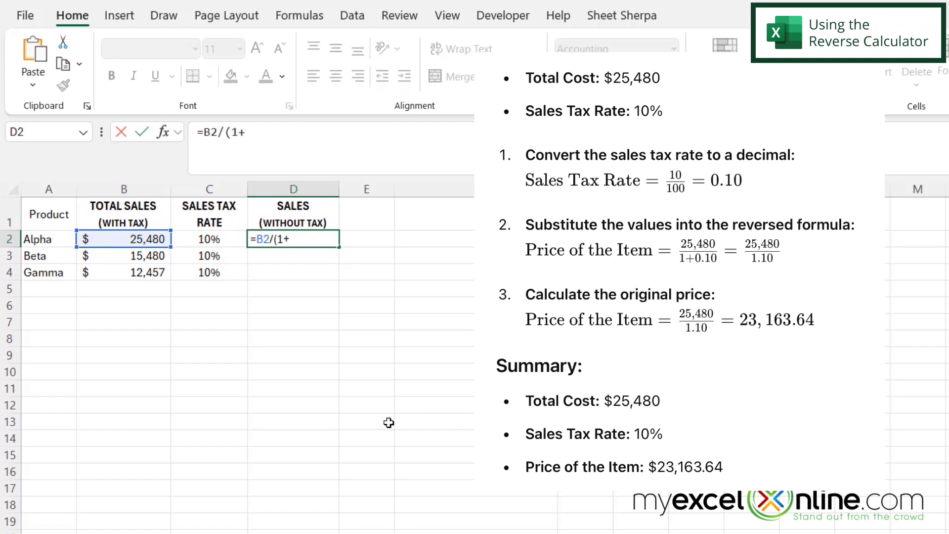
click(209, 238)
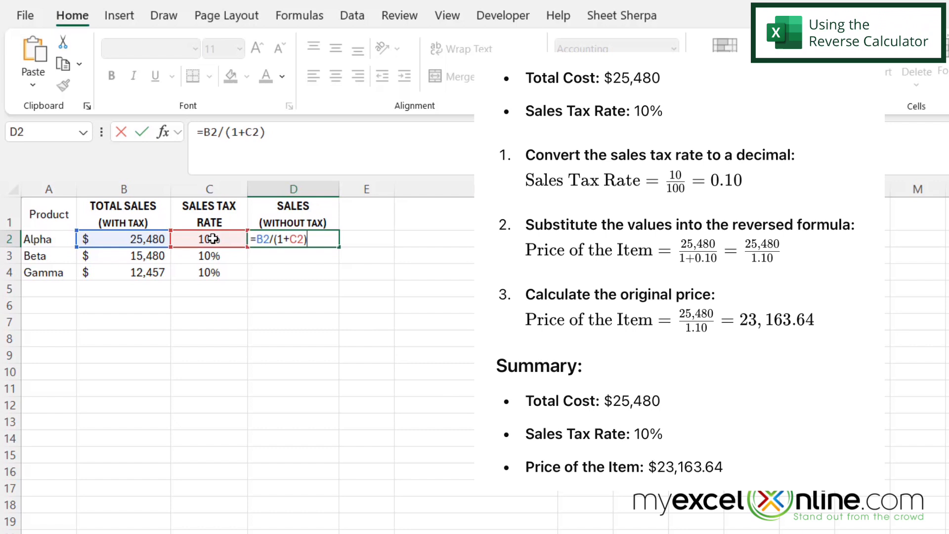
key(Return)
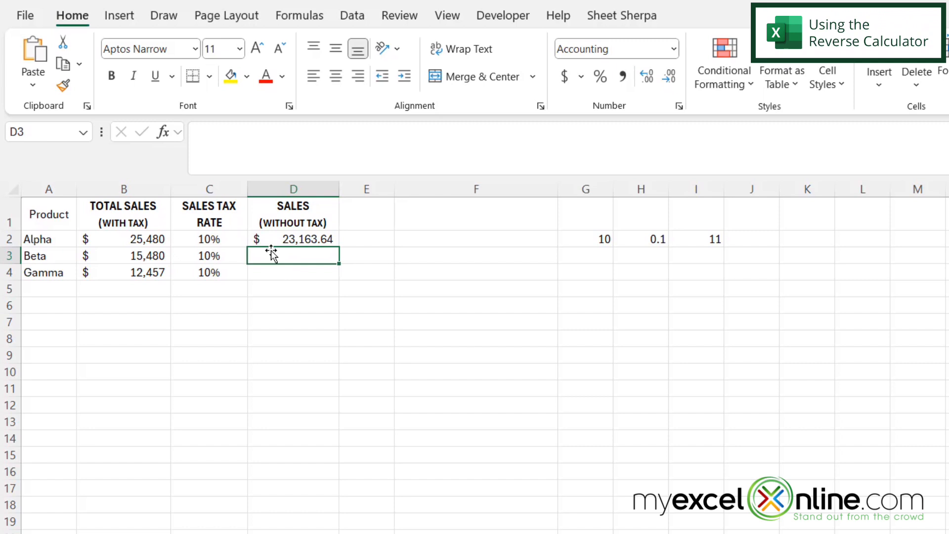
mouse_move(594, 236)
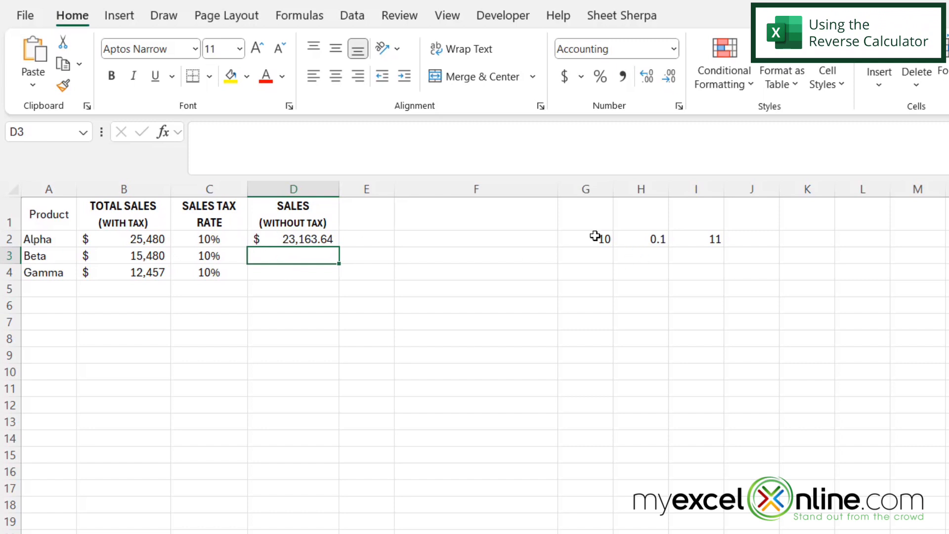
mouse_move(591, 237)
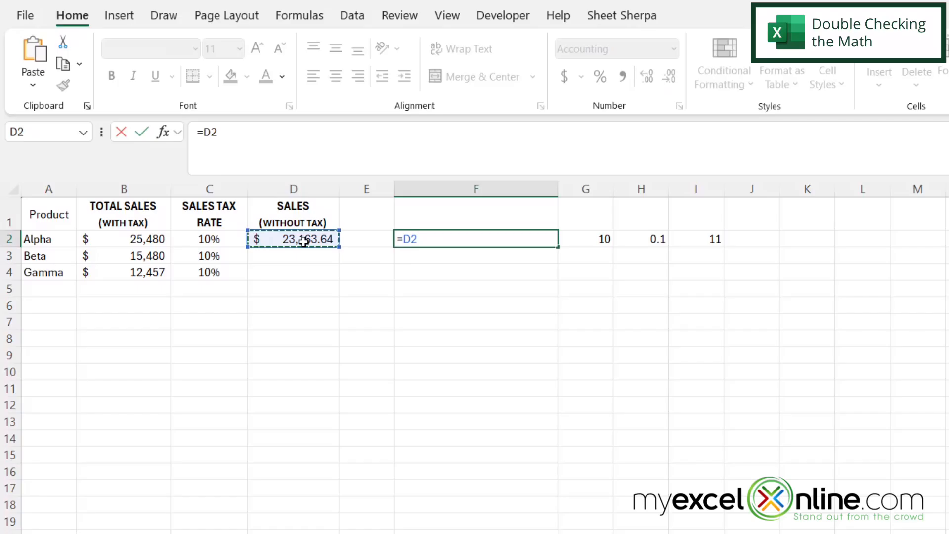
Reverse-check with =D2*(1+C2) in F2 returning $25,480.00, then compare against B2 and D2.
text(*()
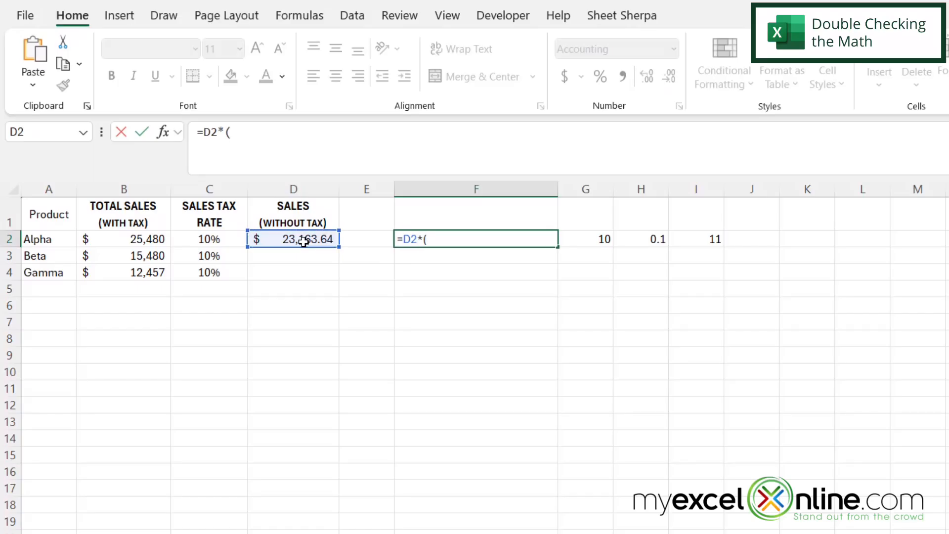
text(1+)
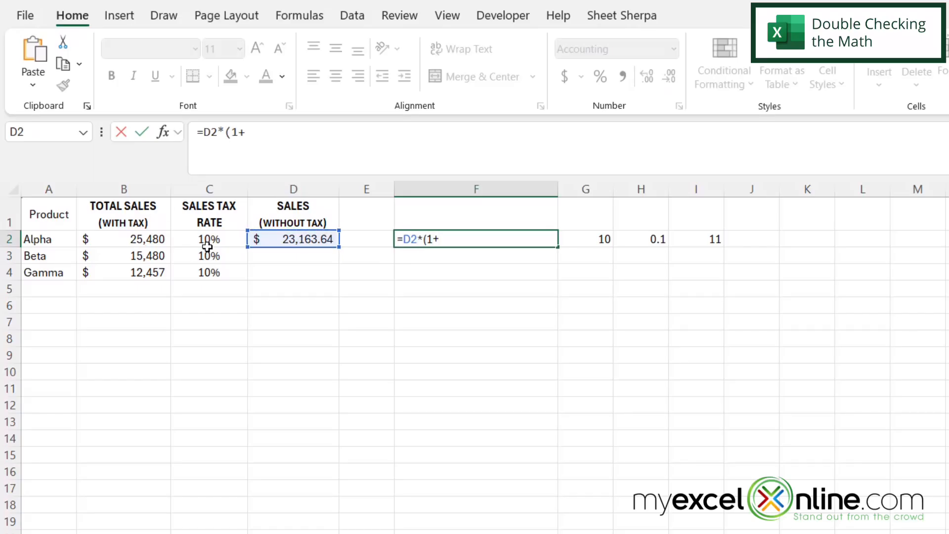
click(209, 238)
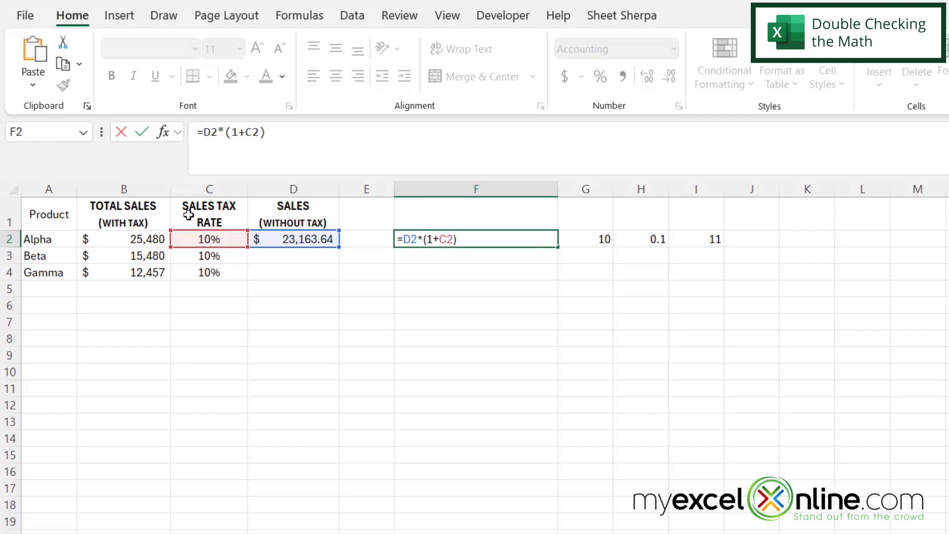
key(Return)
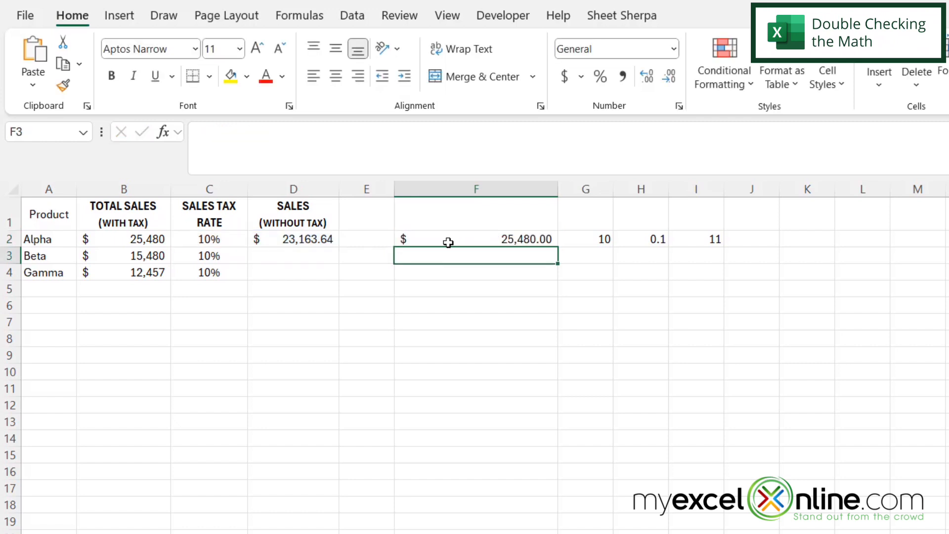
click(123, 239)
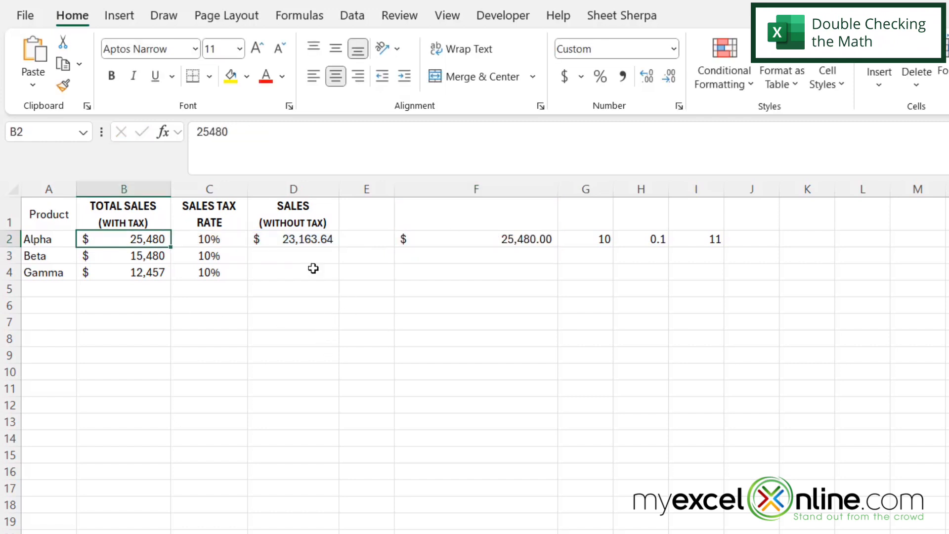
click(293, 239)
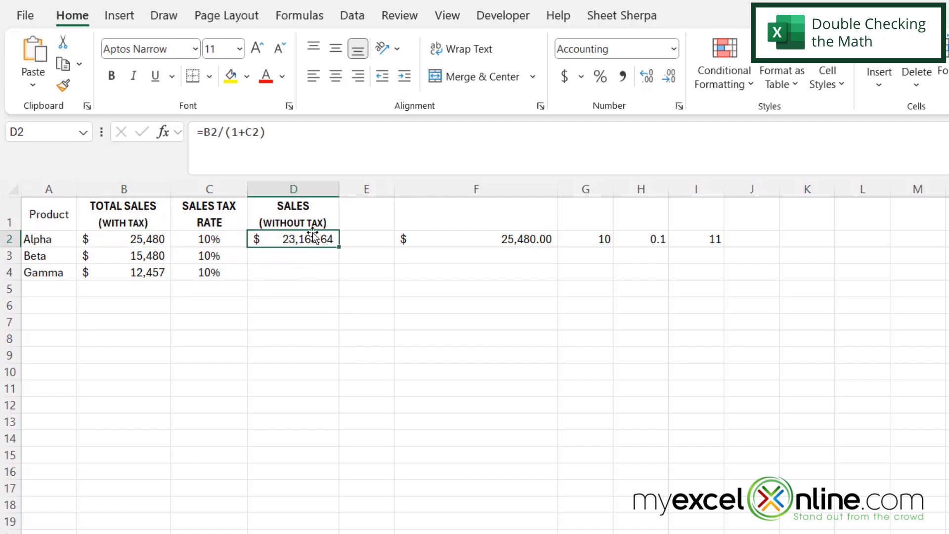
mouse_move(350, 265)
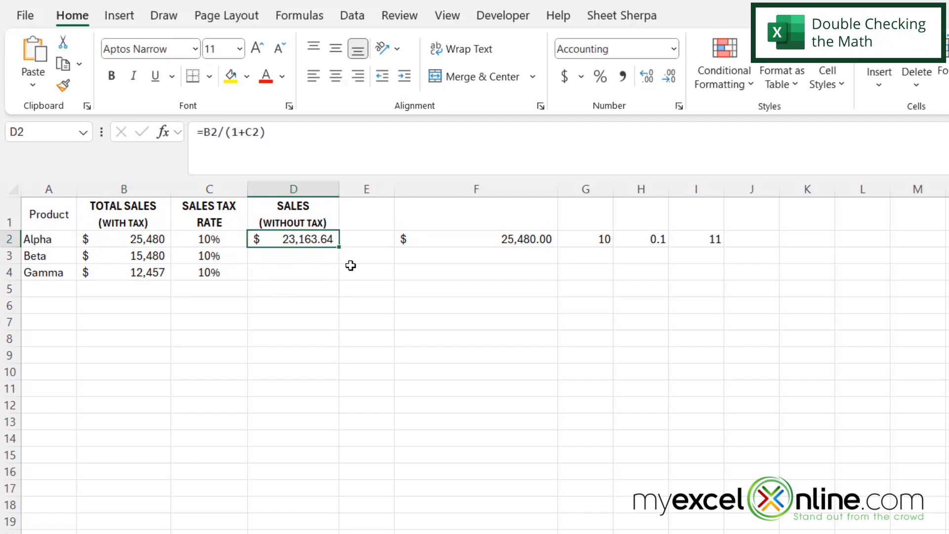
mouse_move(349, 257)
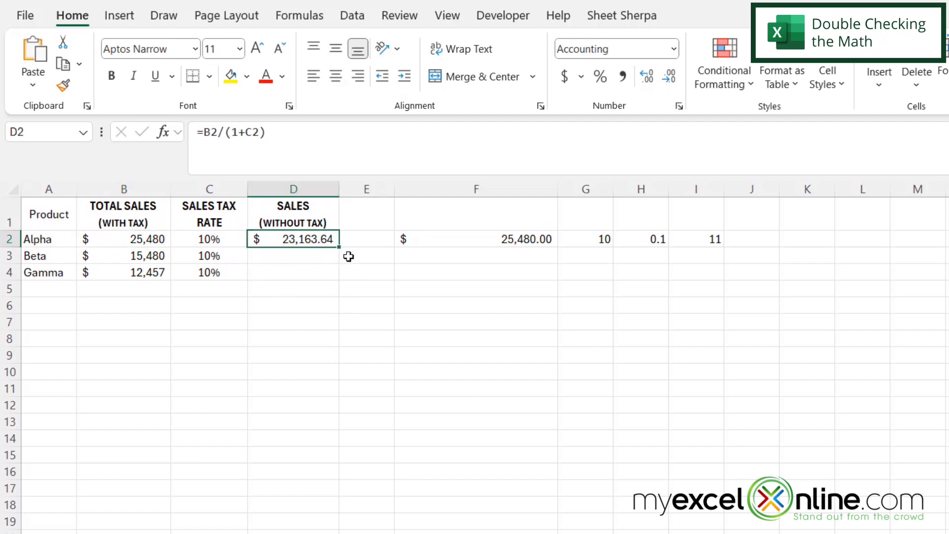